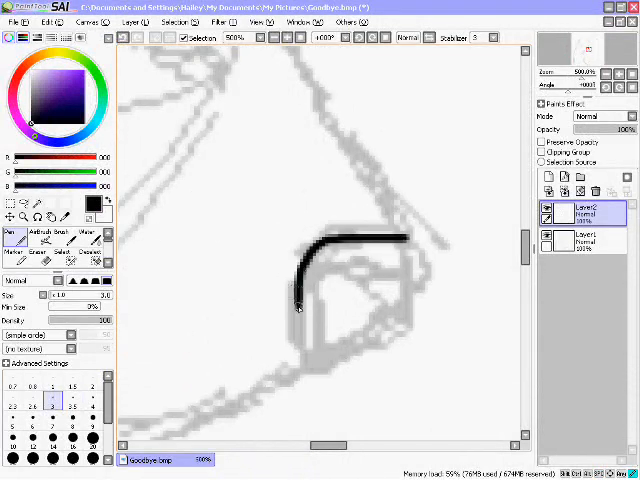
Step: Ink a curved outline stroke over the canine sketch with the Pen tool
left_click_drag(300, 310, 410, 236)
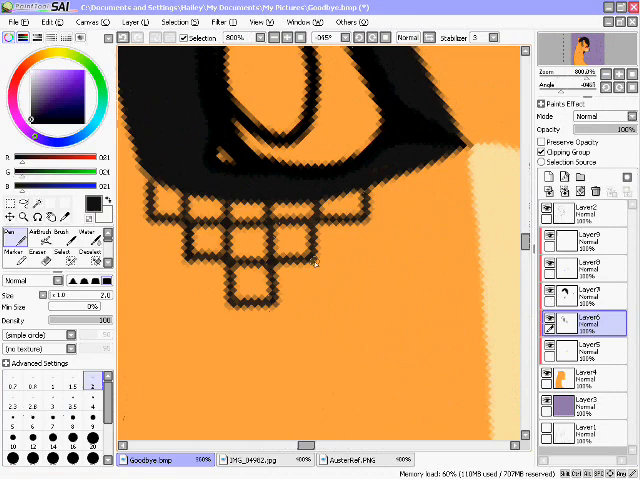
Step: Shade the portrait with a dark blue Multiply layer, leaving blue highlights on the muzzle
scroll("down", 3)
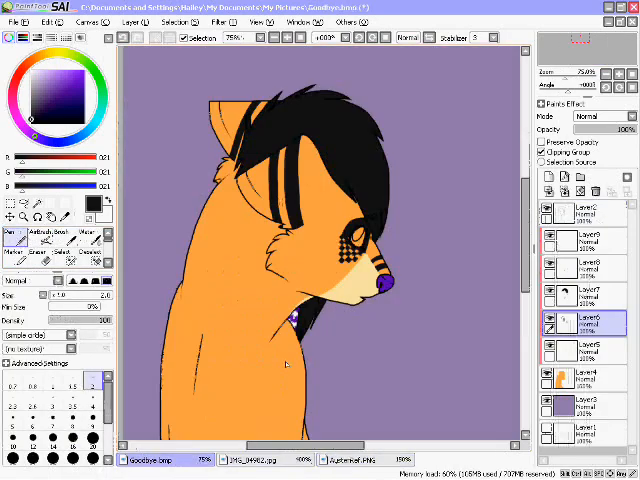
left_click(356, 456)
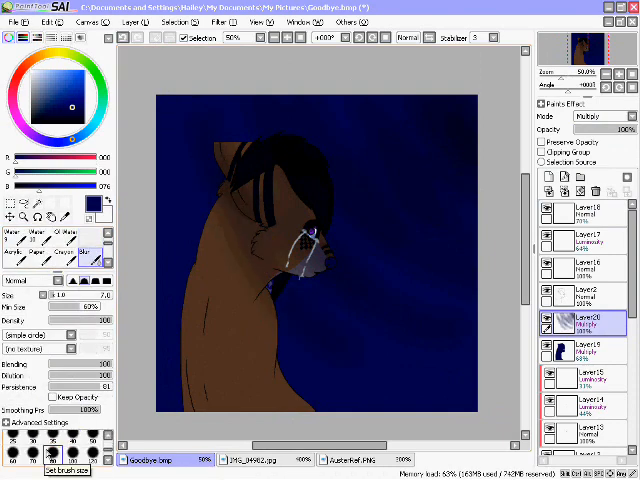
Step: Save the blue night painting in SAI and switch to the Photoshop workspace
left_click(42, 236)
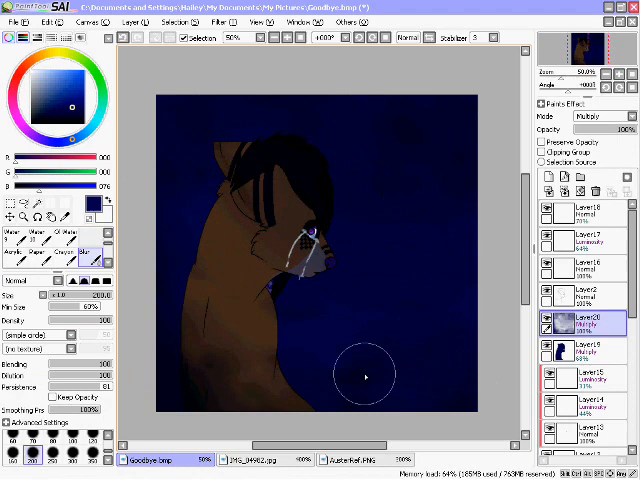
left_click(584, 240)
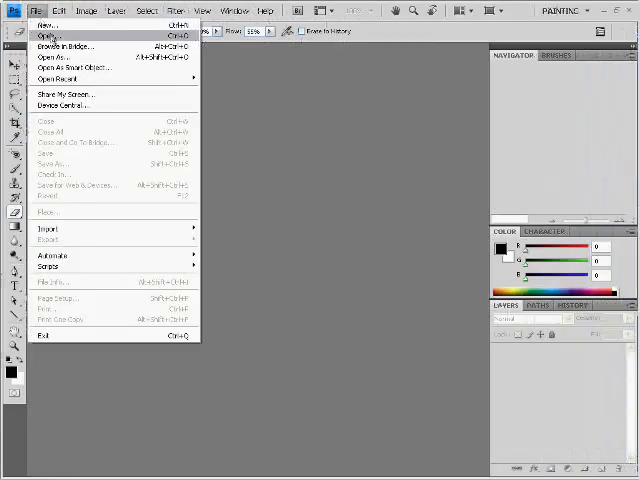
Step: Open the saved night painting in Photoshop CS4 via File > Open
left_click(48, 32)
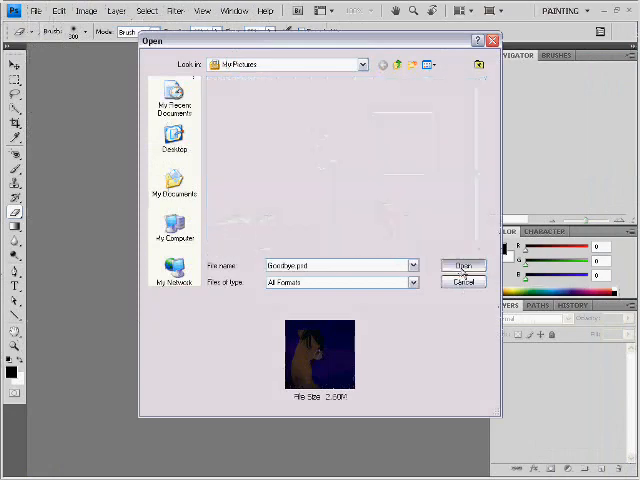
left_click(464, 264)
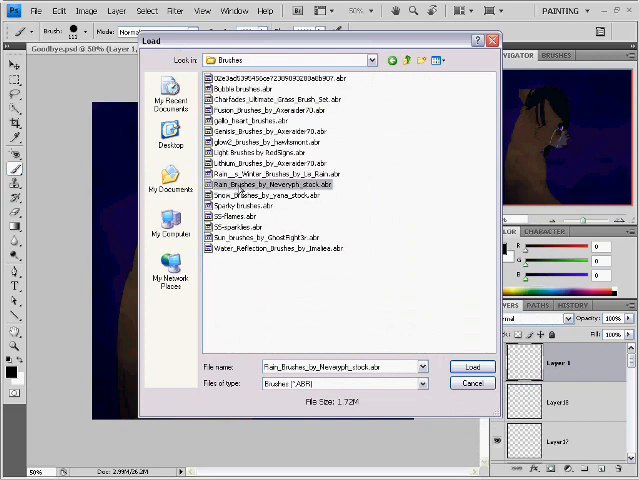
Step: Load the rain brush set and stamp diagonal white rain streaks across the scene
left_click(472, 366)
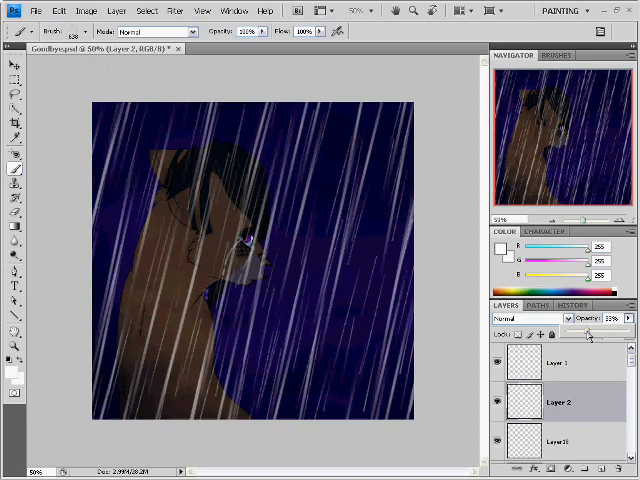
left_click(576, 364)
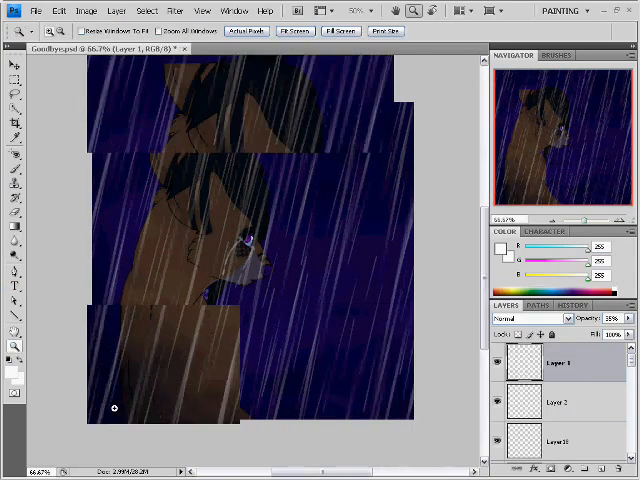
left_click(54, 12)
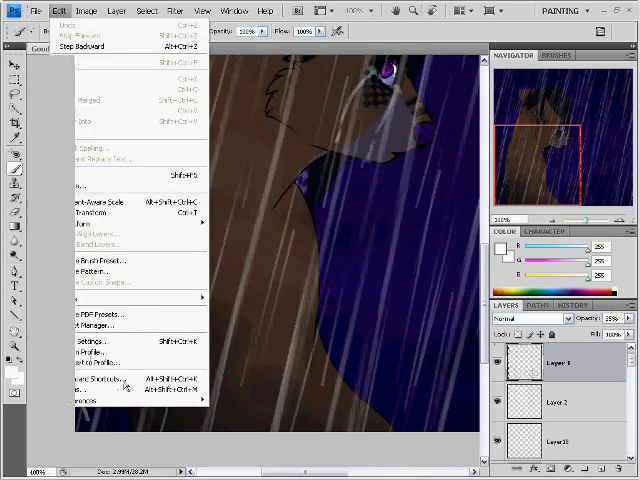